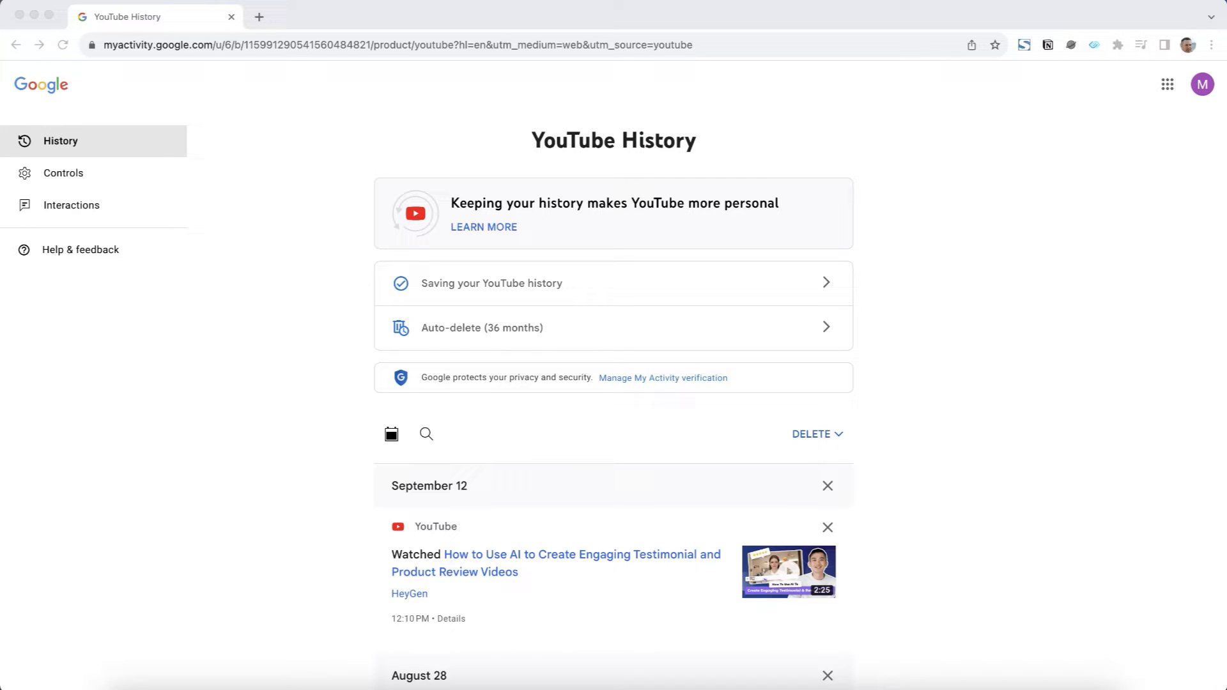
Leave the My Activity history page for the youtube.com home feed.
click(411, 44)
text(youtube.com)
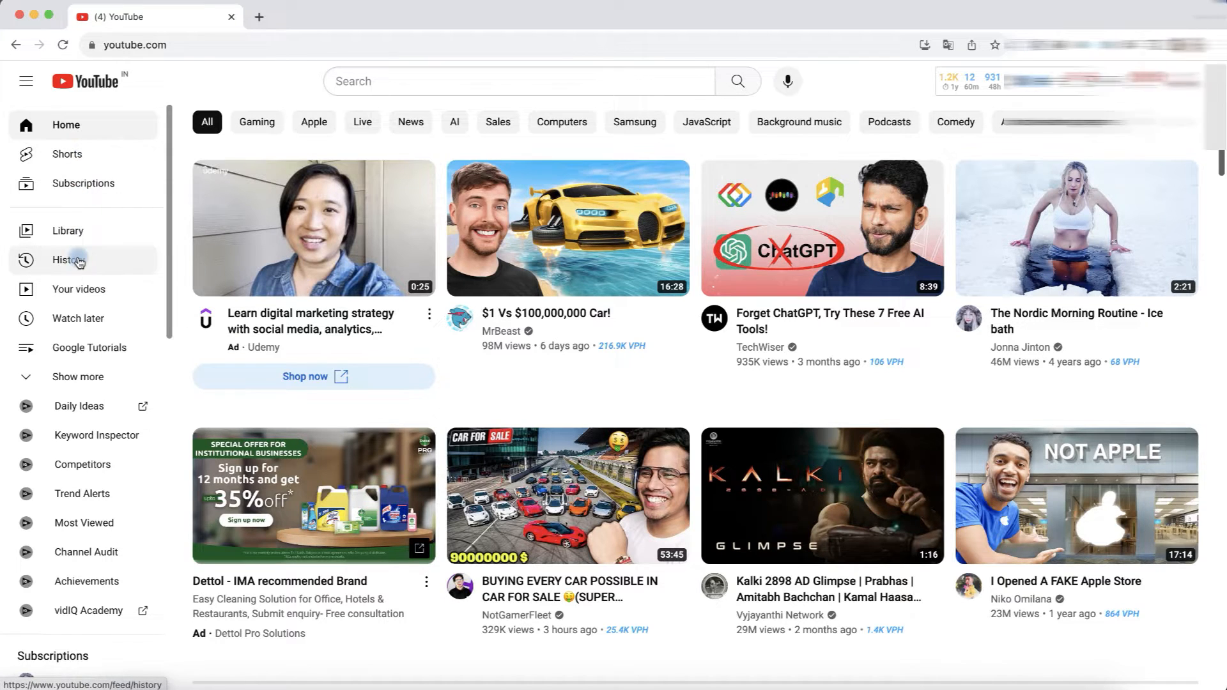
Open History, pause watch history, then turn watch history back on.
click(68, 260)
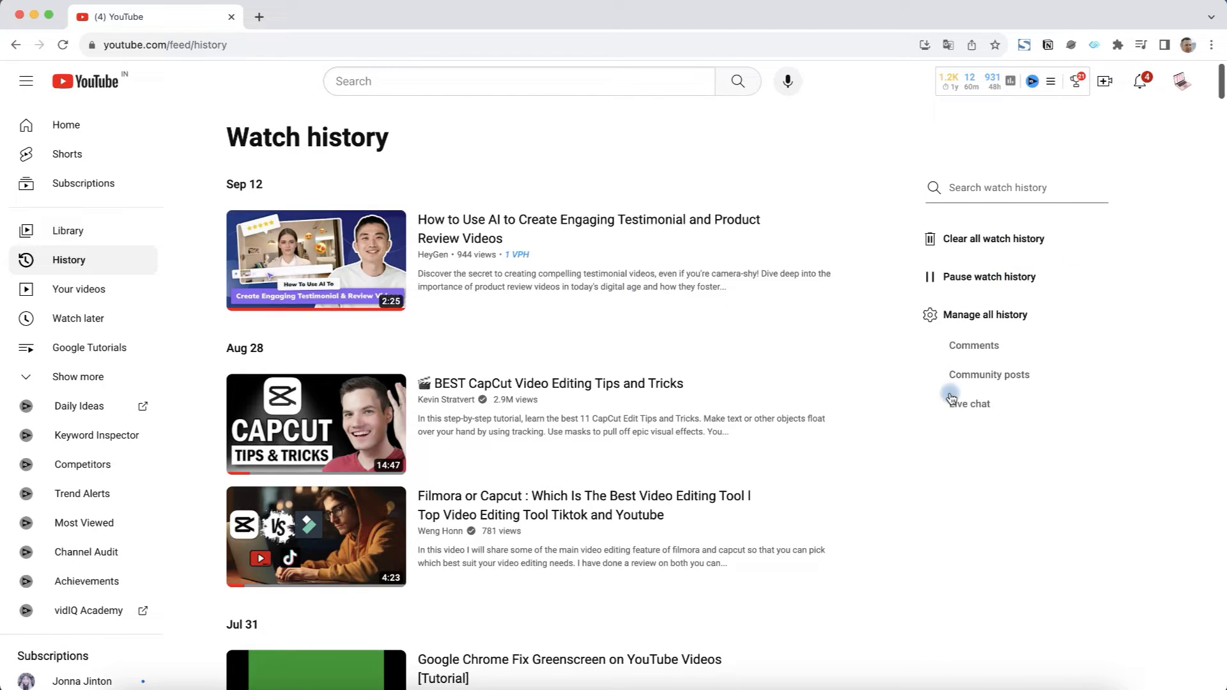
mouse_move(908, 336)
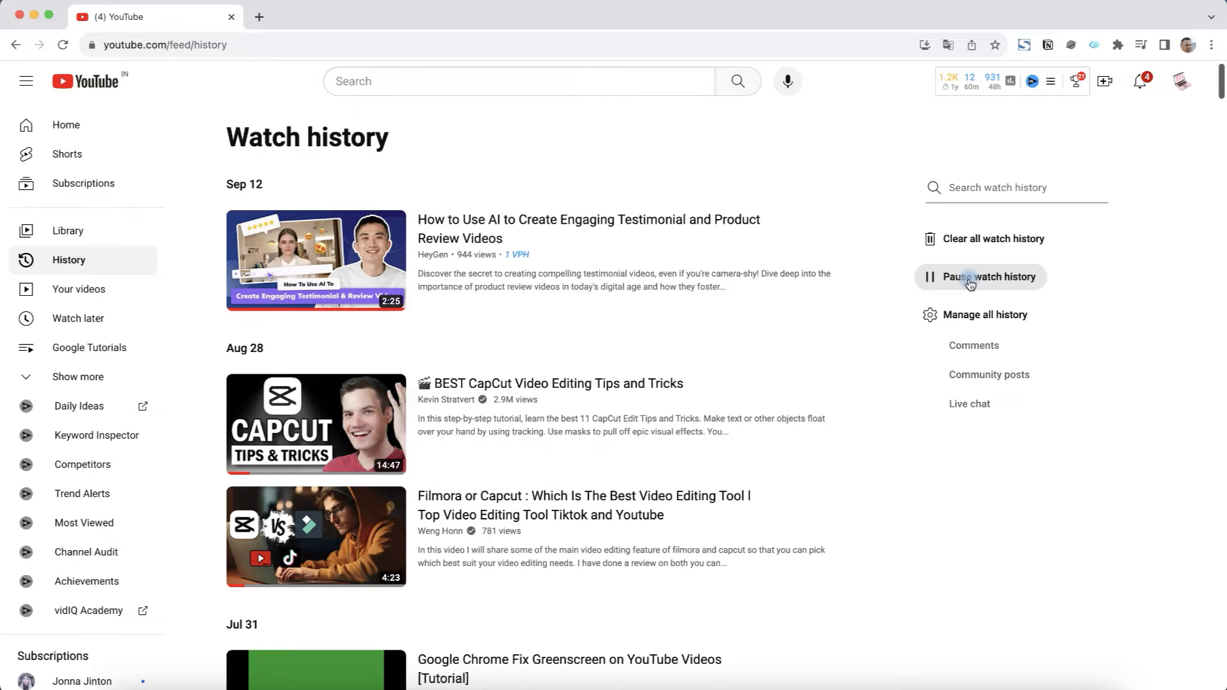
click(970, 277)
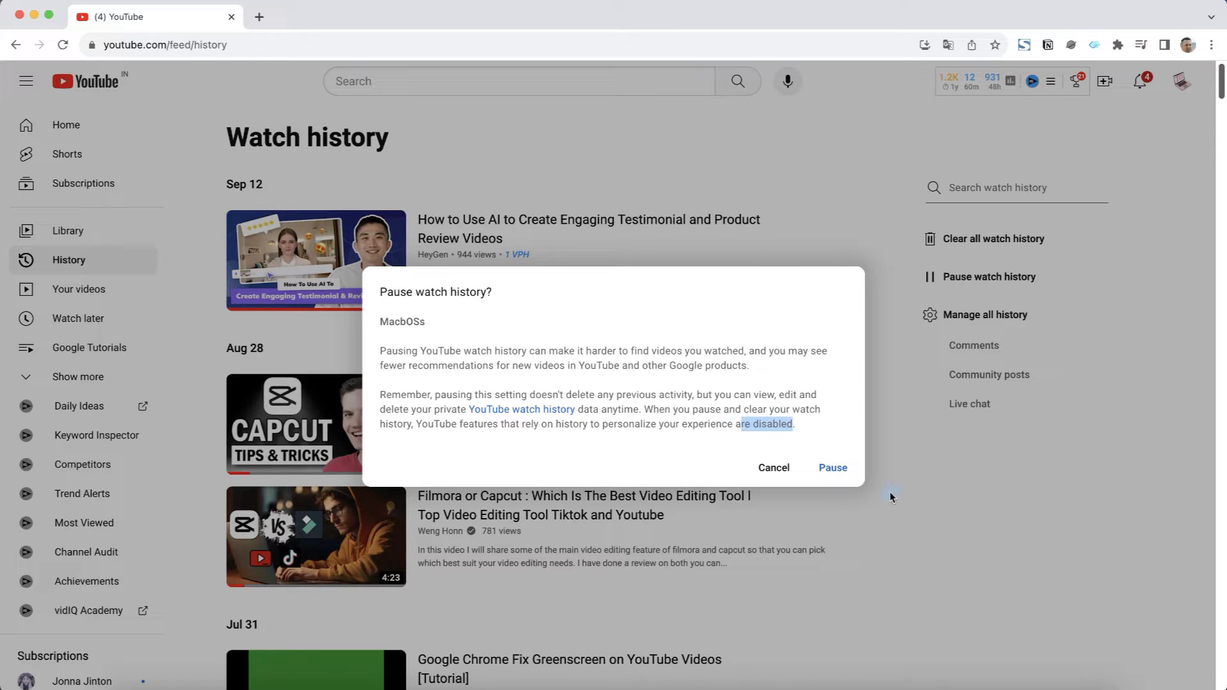
click(832, 468)
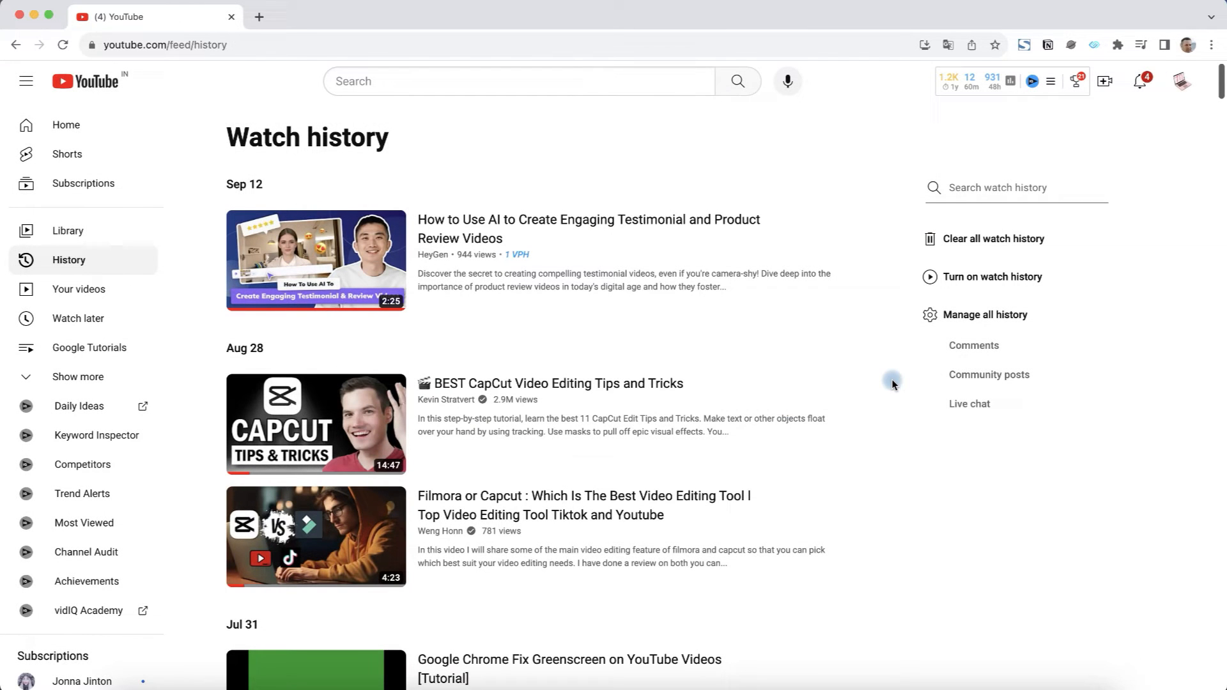
click(983, 276)
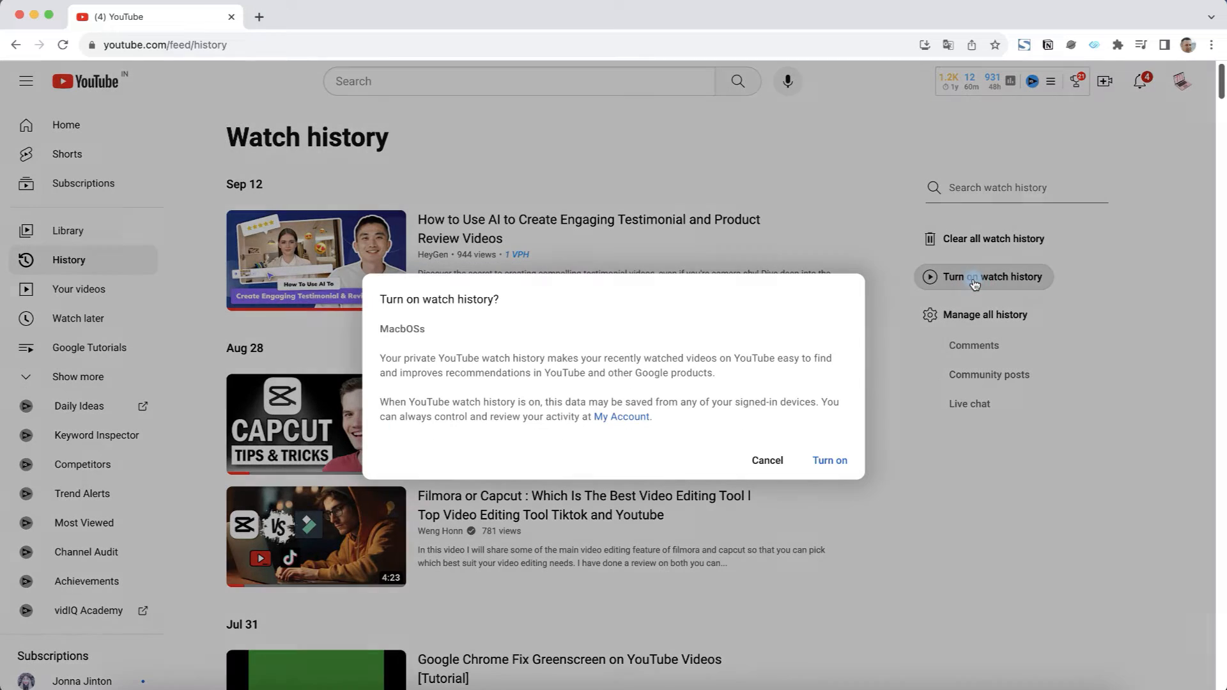
click(830, 460)
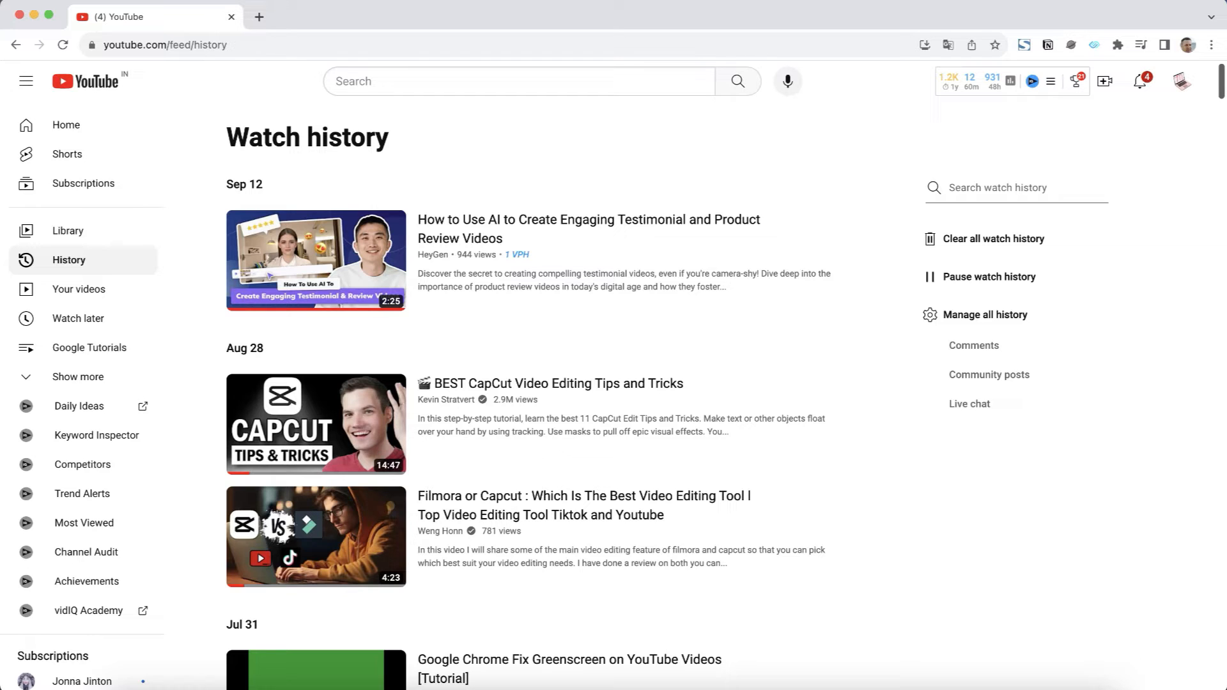
mouse_move(980, 321)
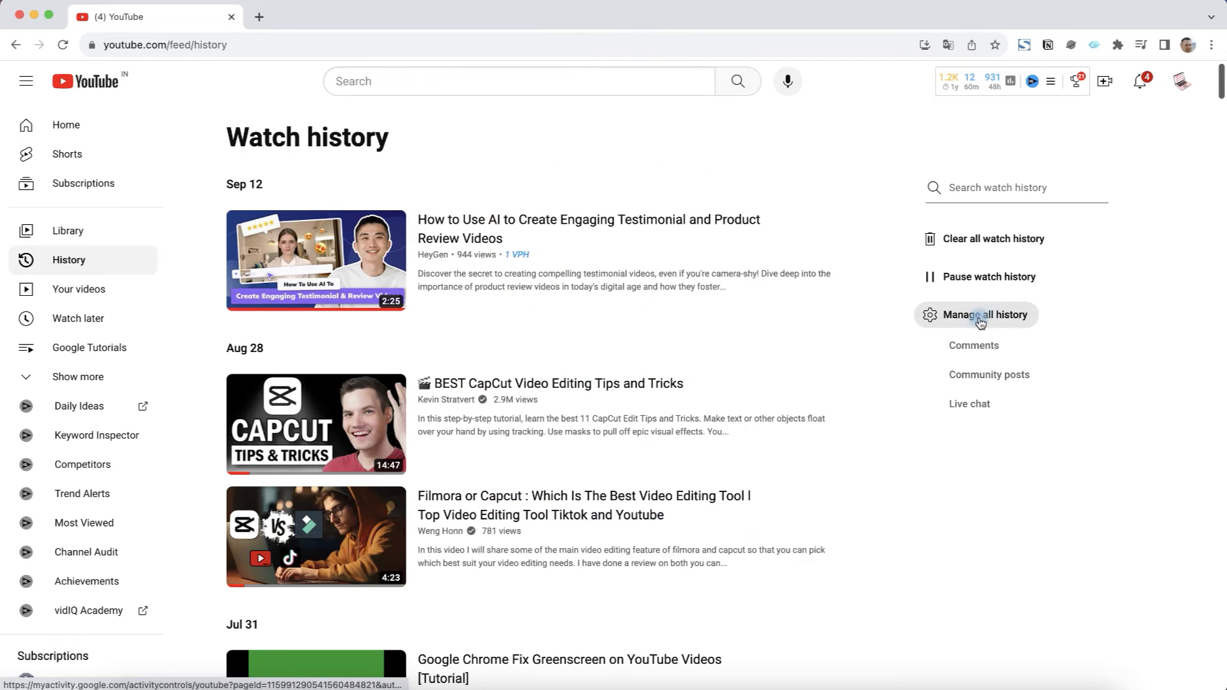
Open YouTube History controls and cancel the Turn off prompt, keeping history on.
click(981, 315)
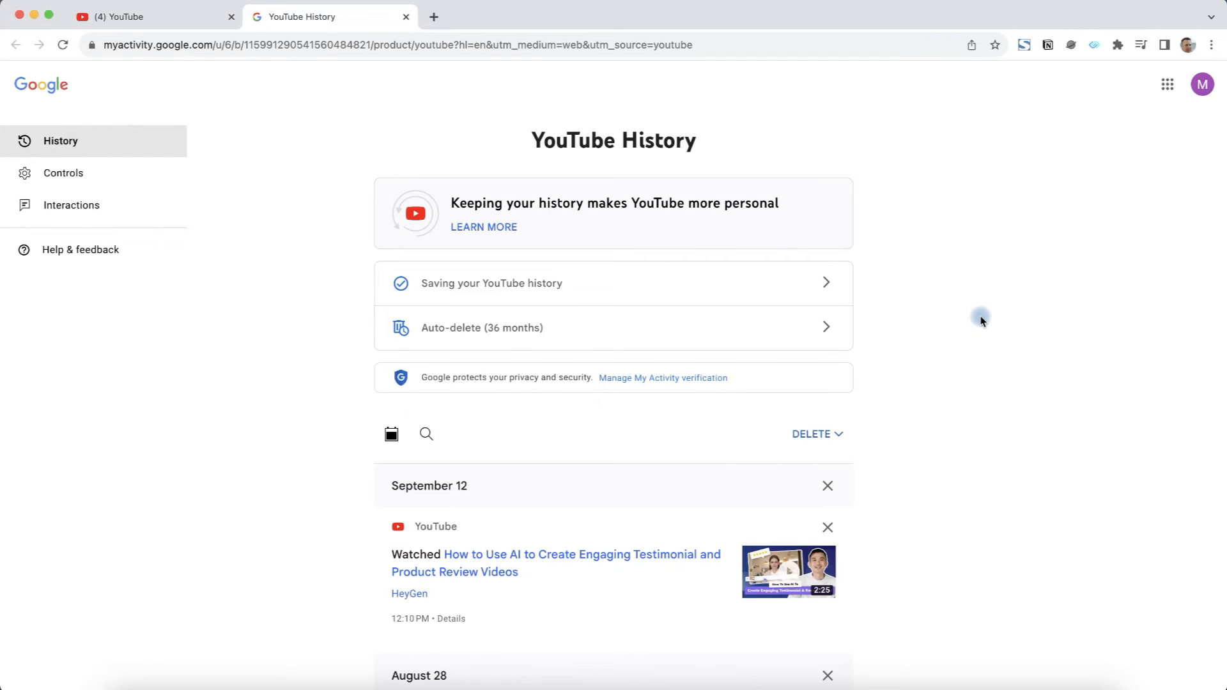
mouse_move(981, 308)
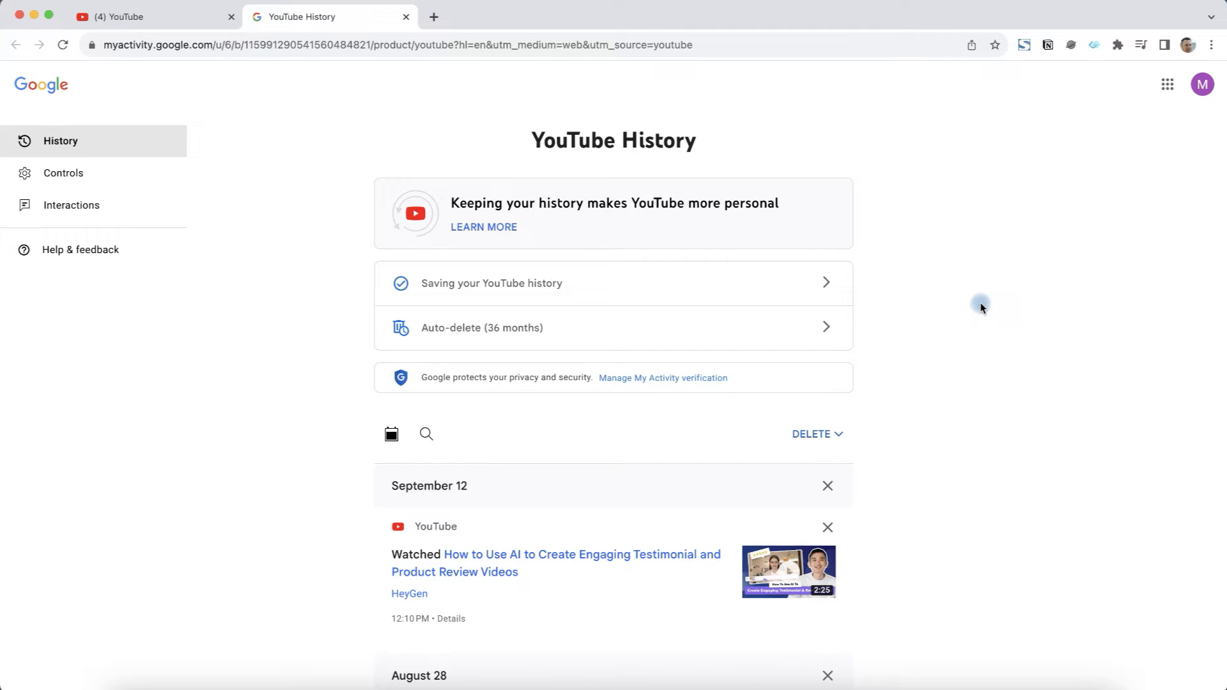
mouse_move(727, 257)
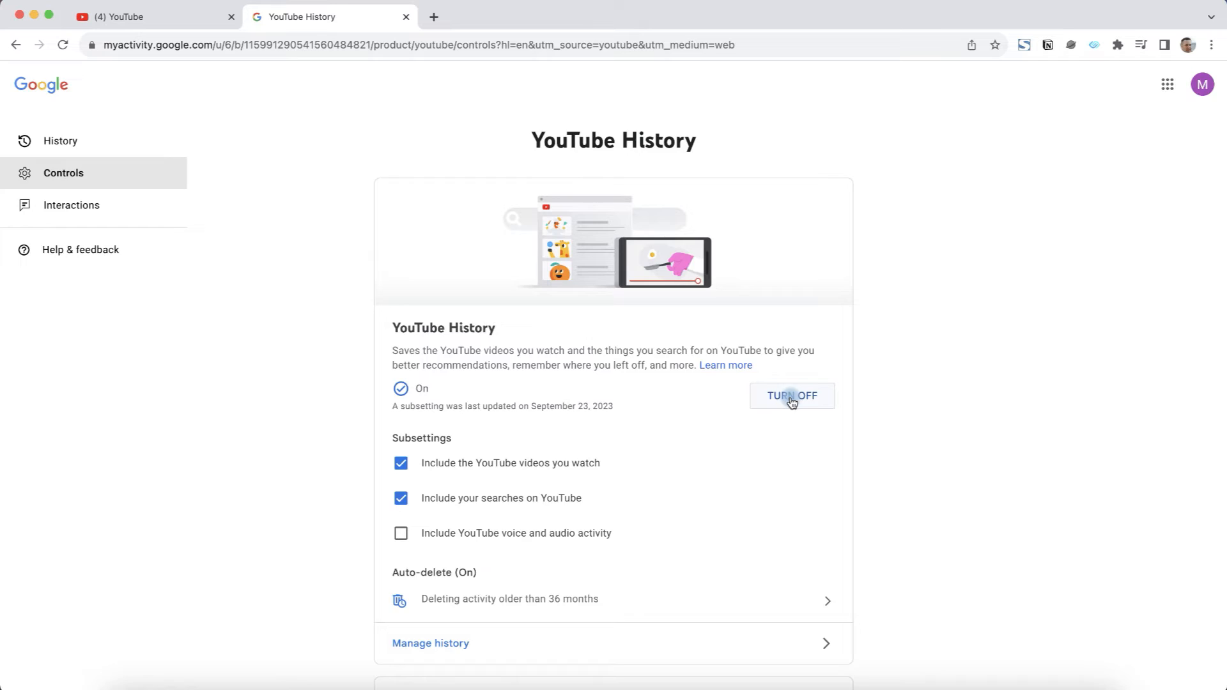
click(791, 395)
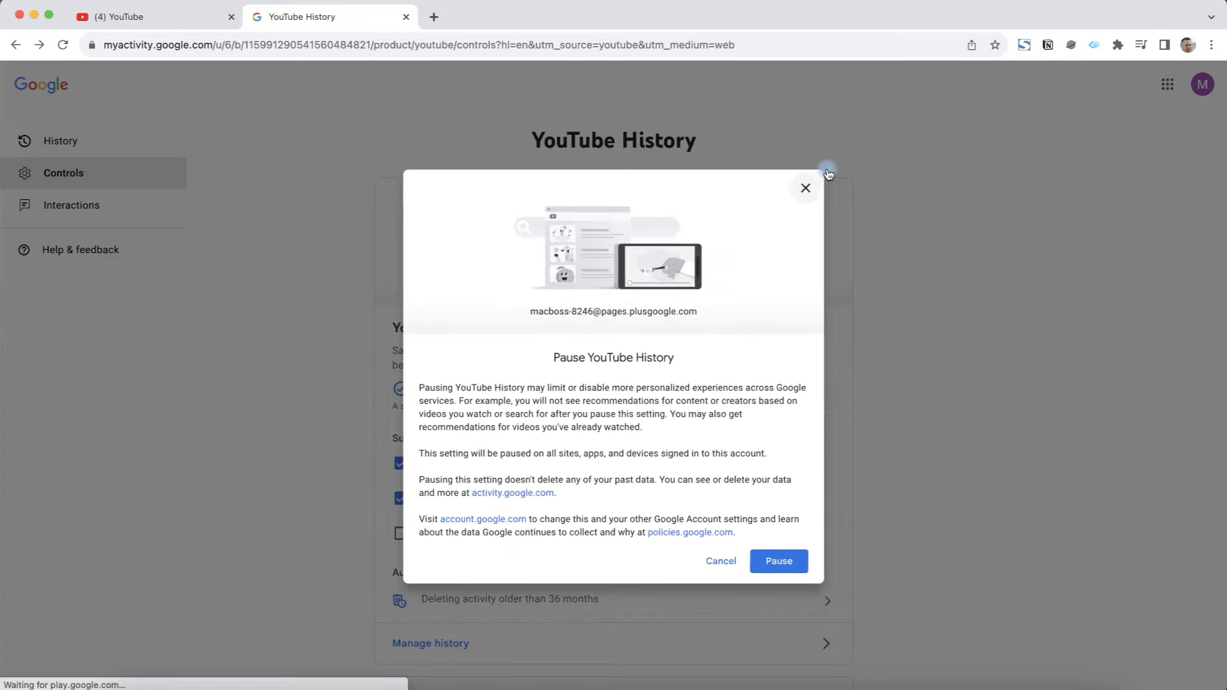
click(805, 187)
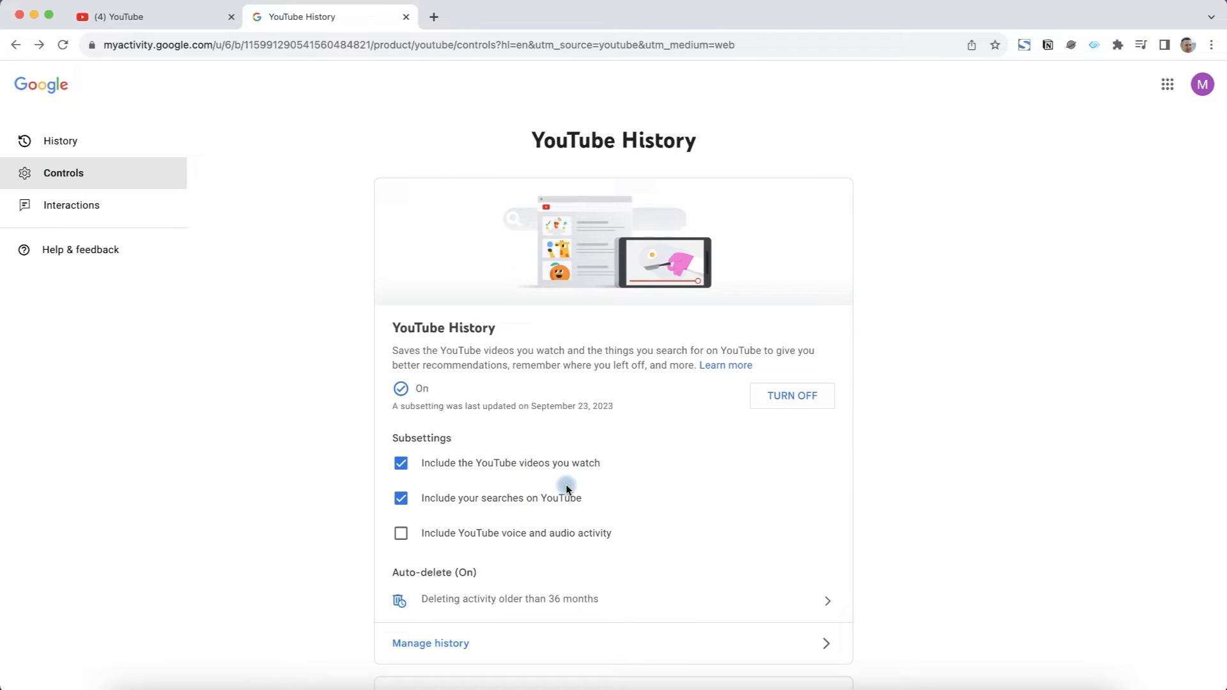
mouse_move(454, 524)
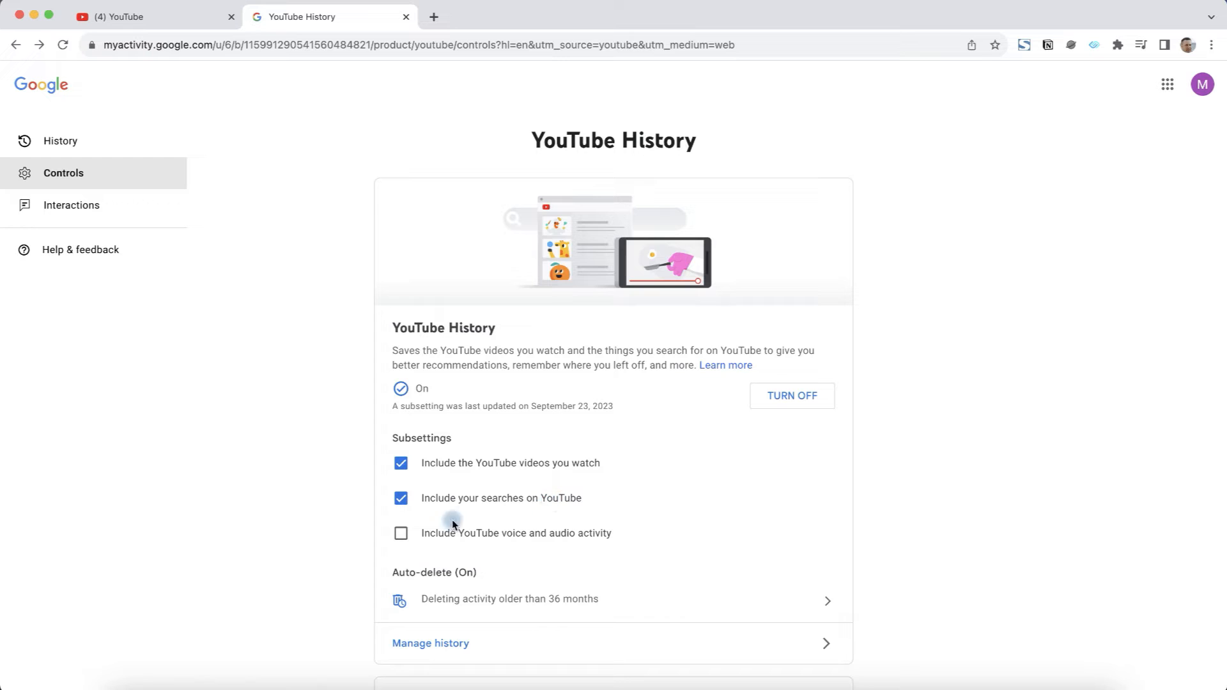
Include YouTube voice and audio activity in the saved history.
click(401, 533)
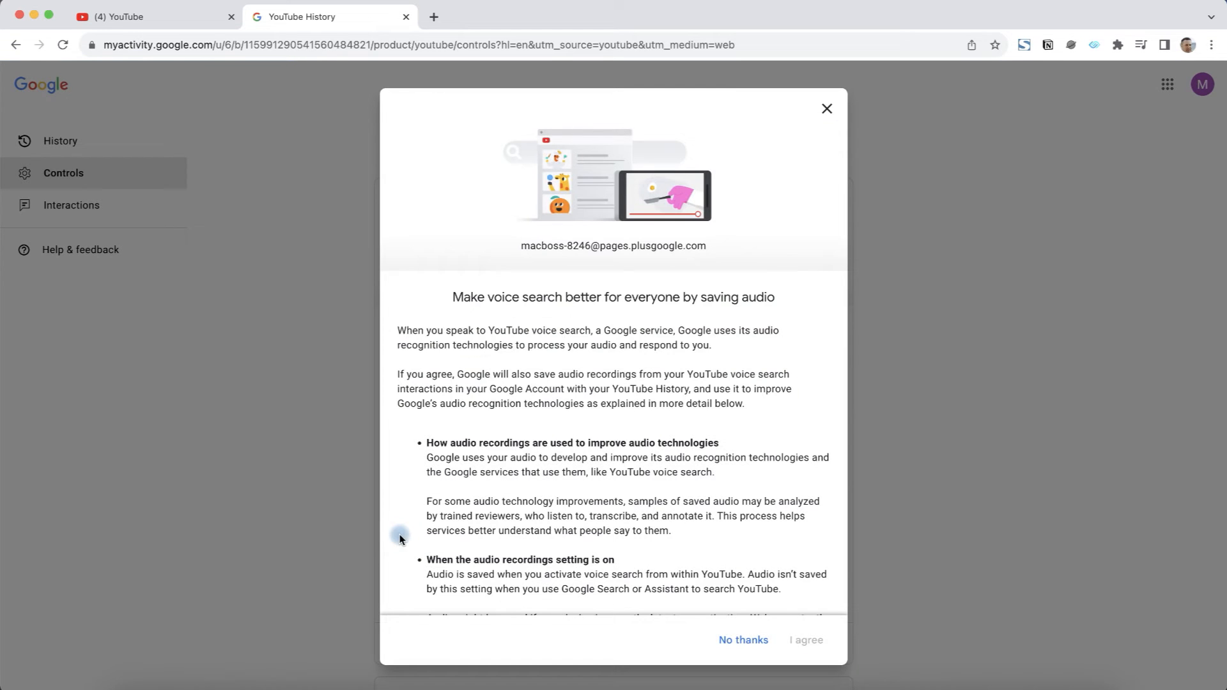
mouse_move(635, 317)
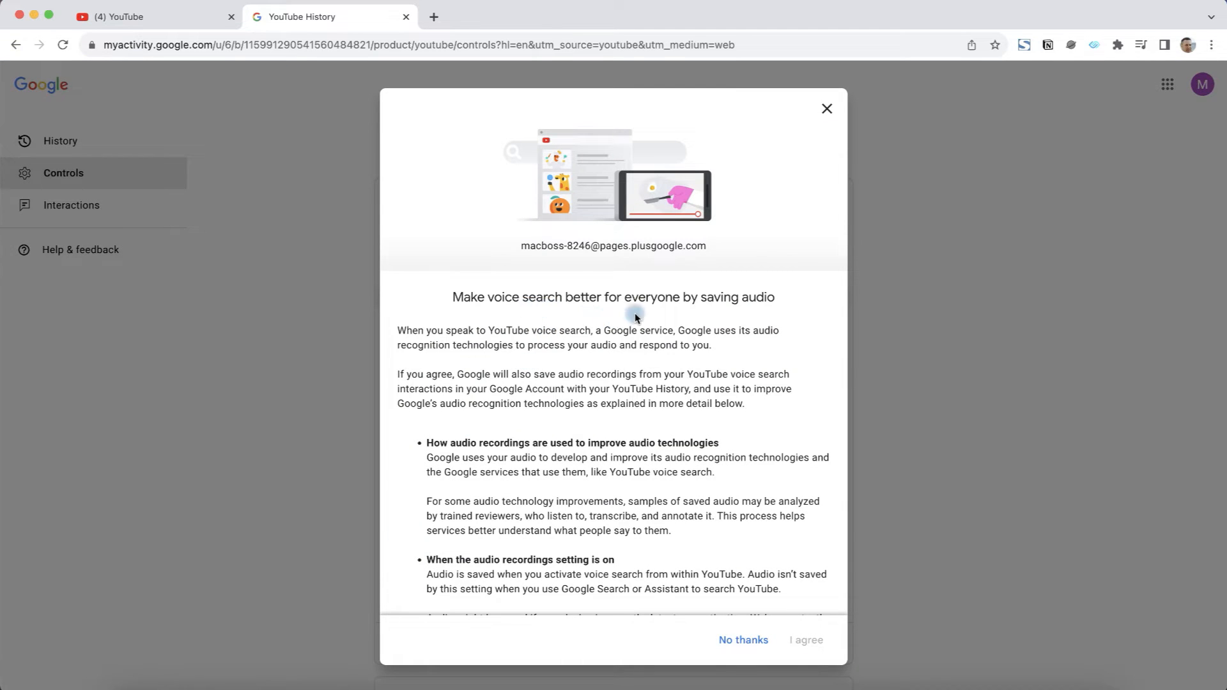
click(806, 640)
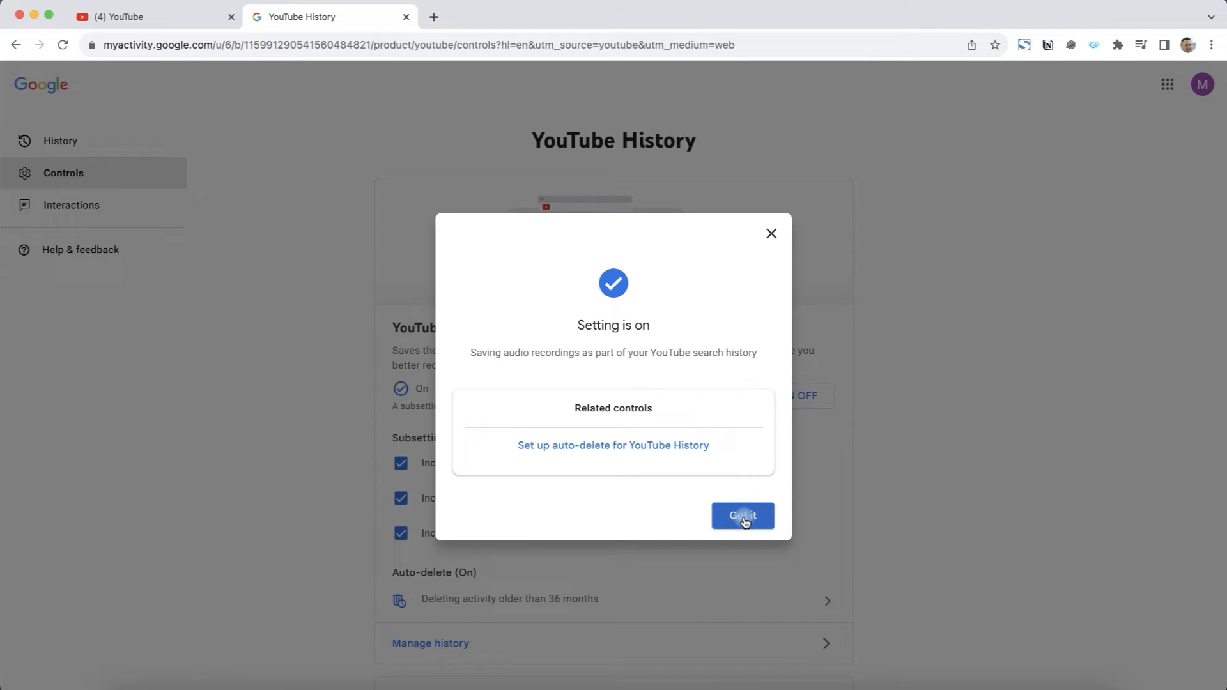
click(742, 516)
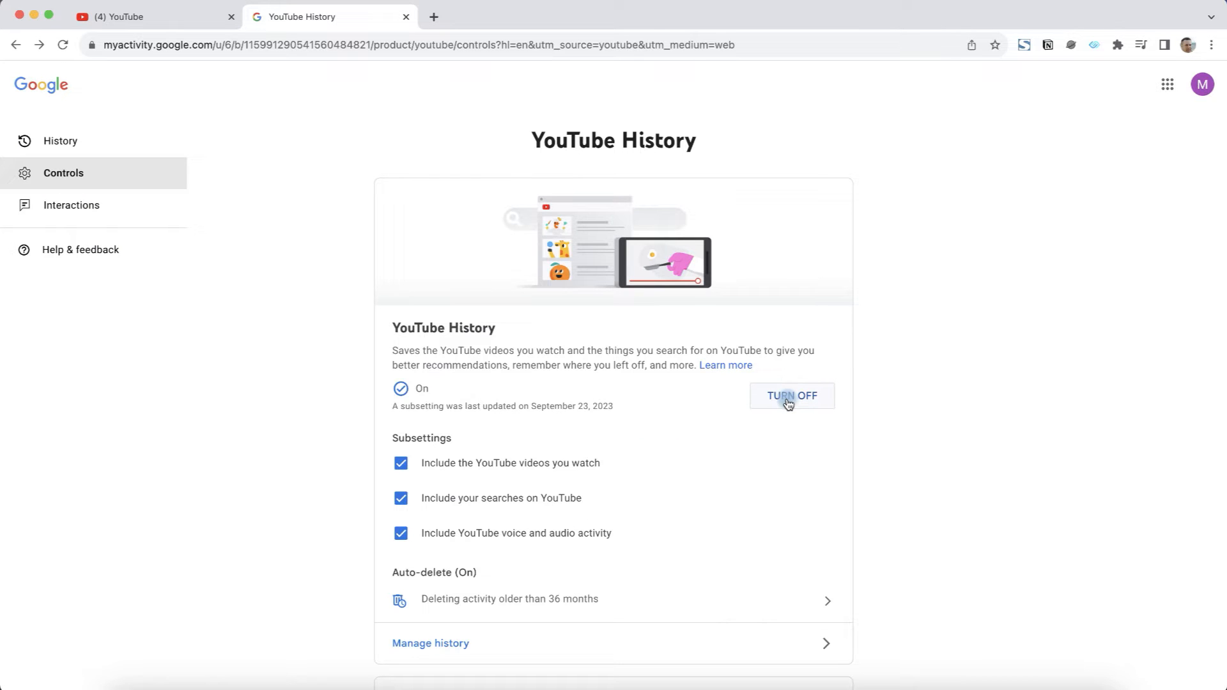
click(791, 396)
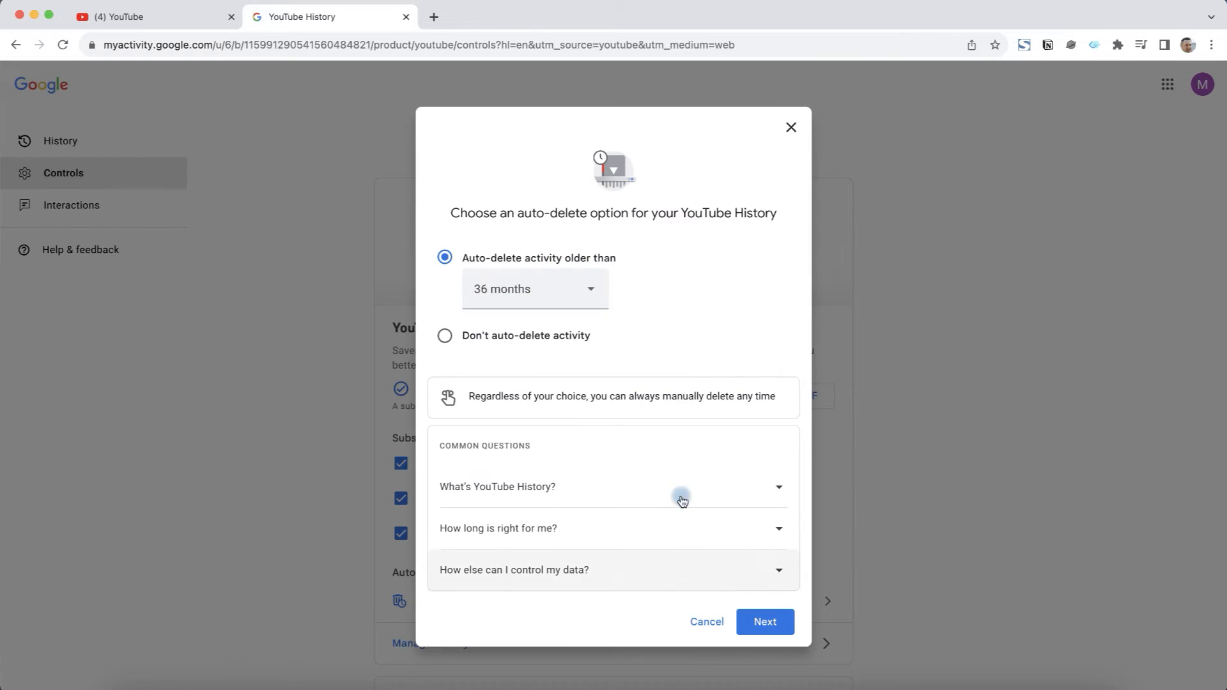
click(535, 289)
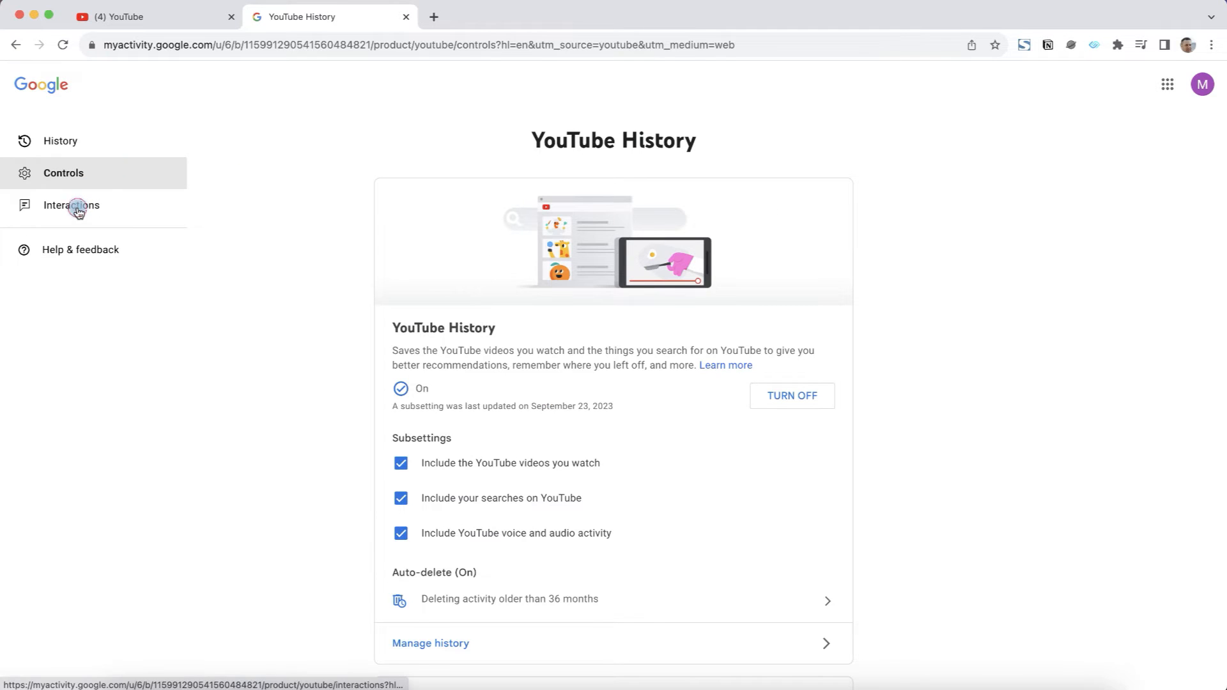
Open Interactions, view Channel subscriptions, then close it back to the list.
click(73, 205)
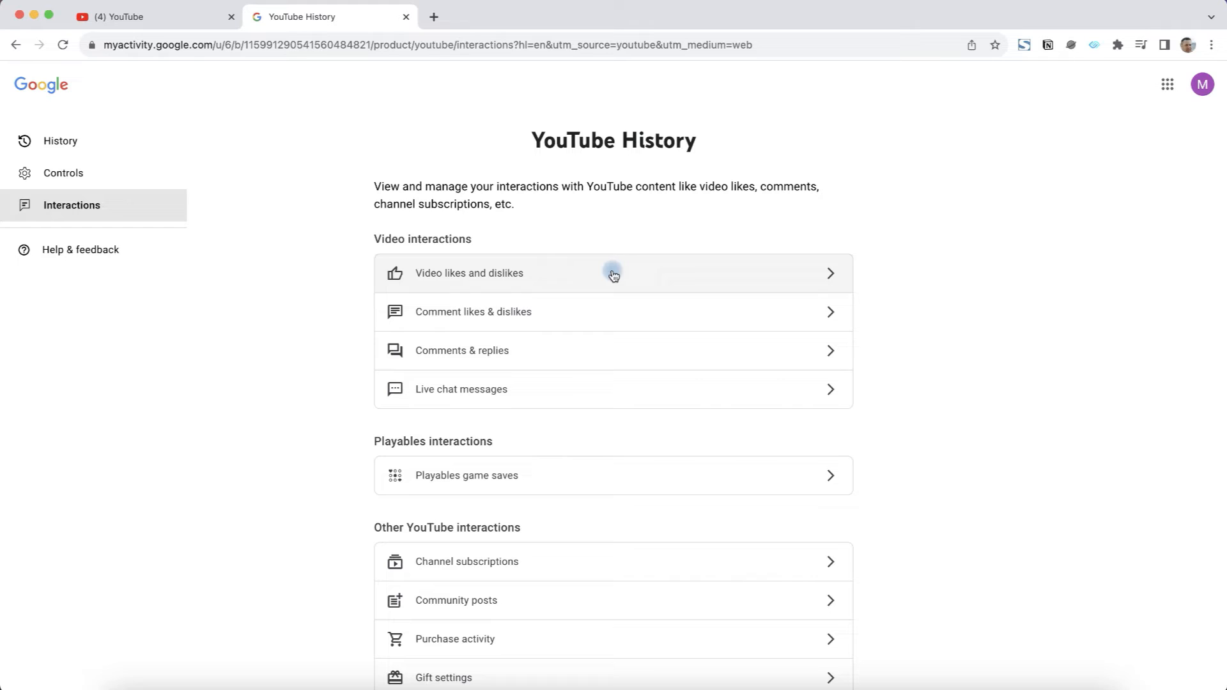
drag(432, 186, 681, 186)
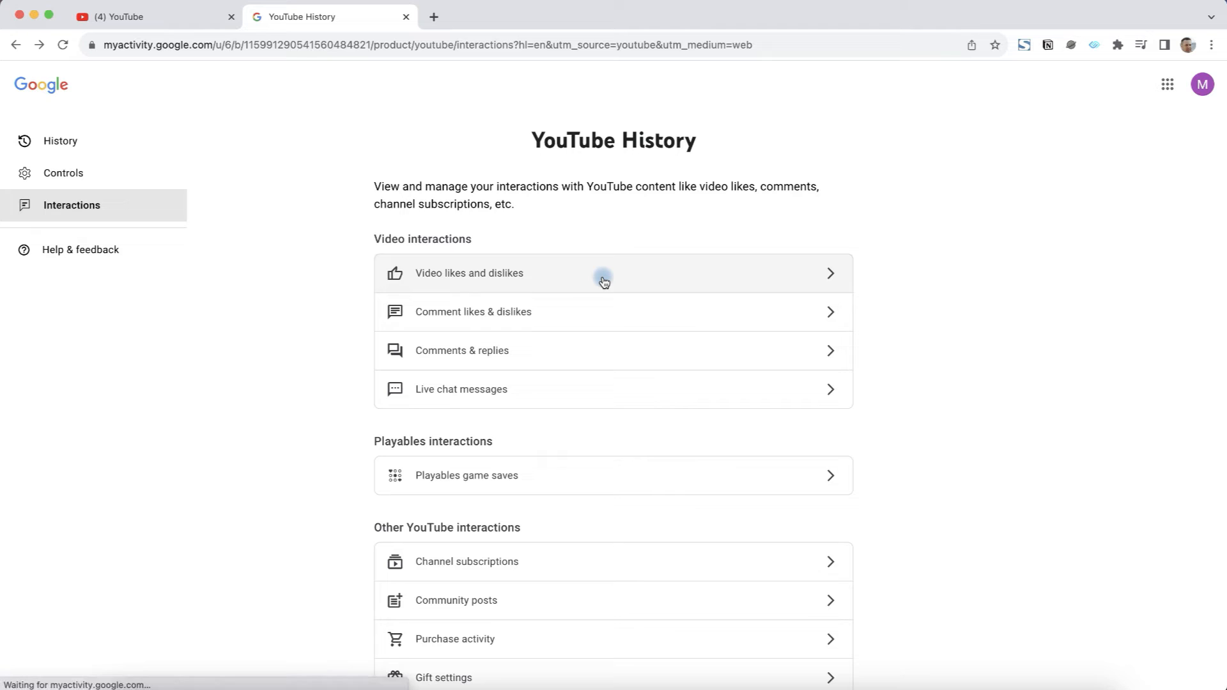
click(469, 274)
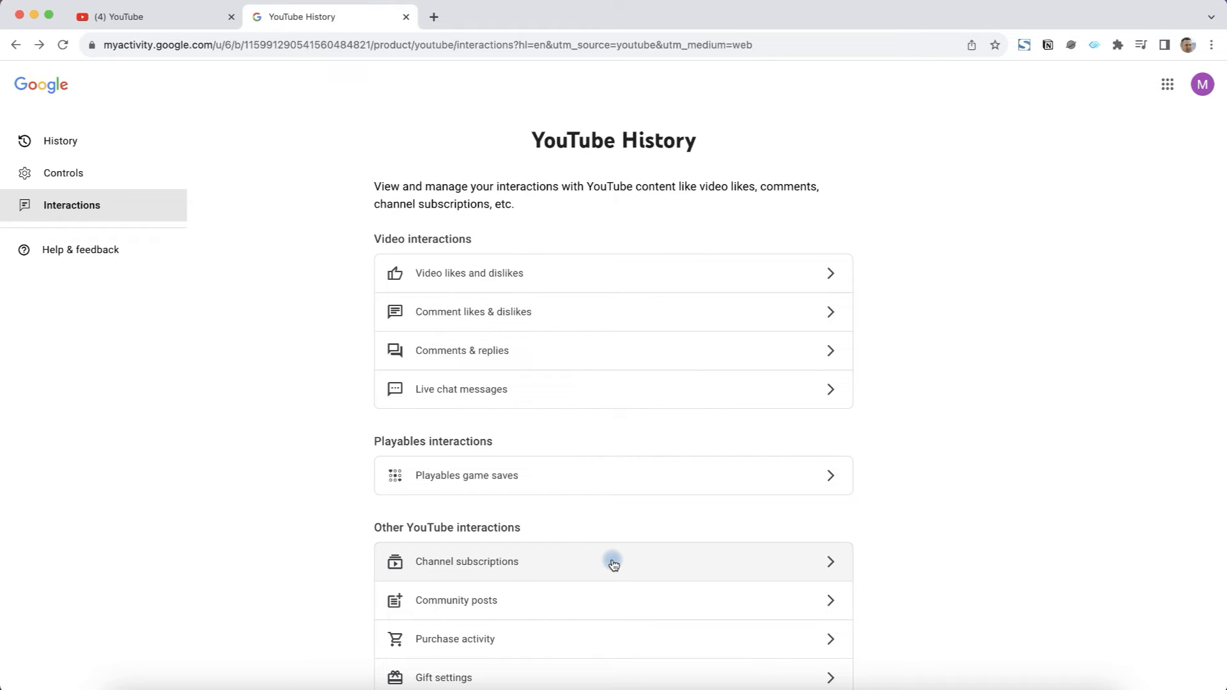
click(612, 562)
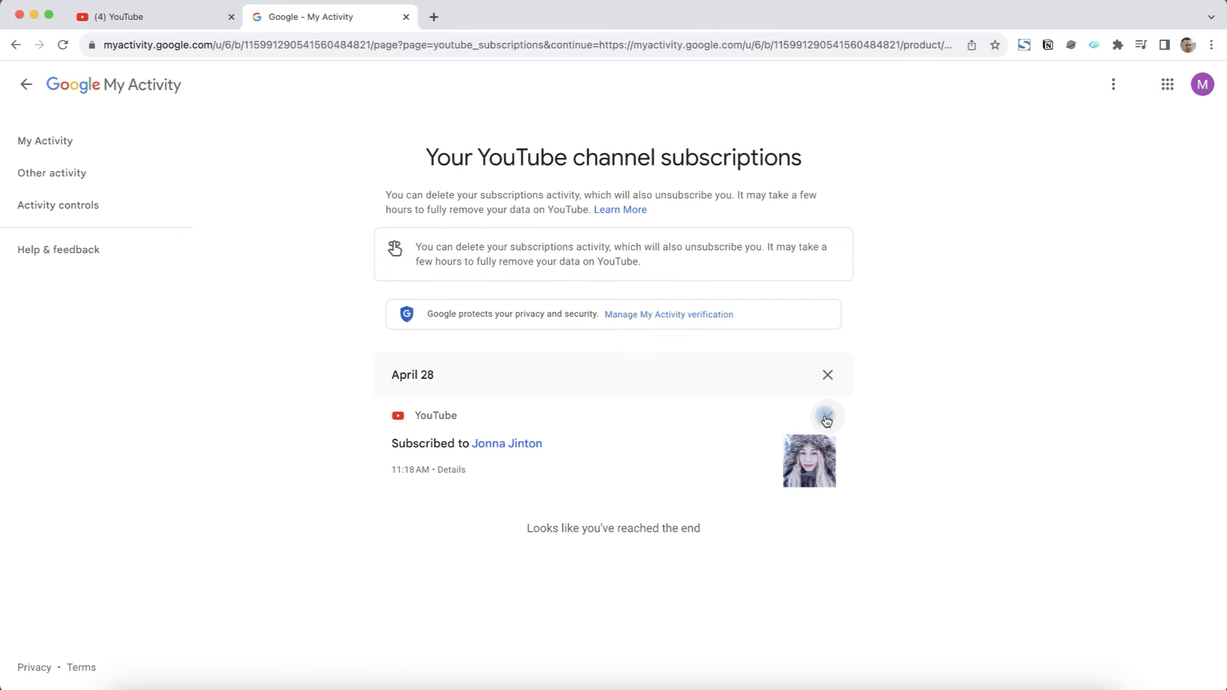
click(827, 417)
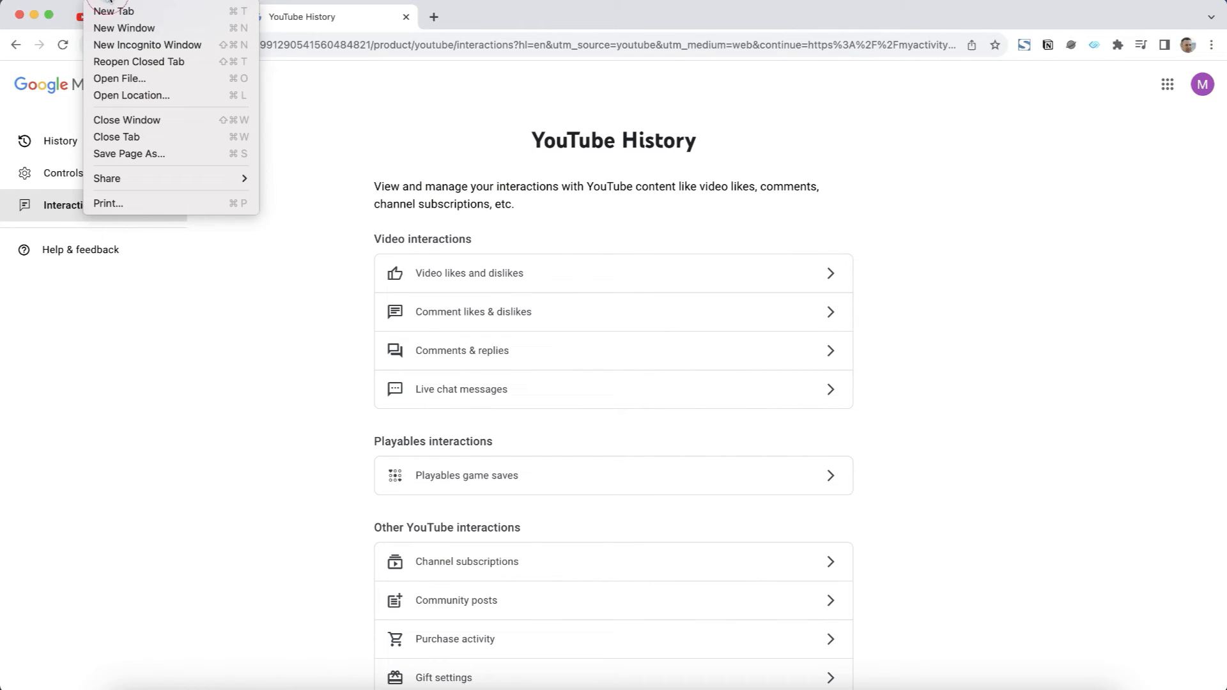
mouse_move(148, 45)
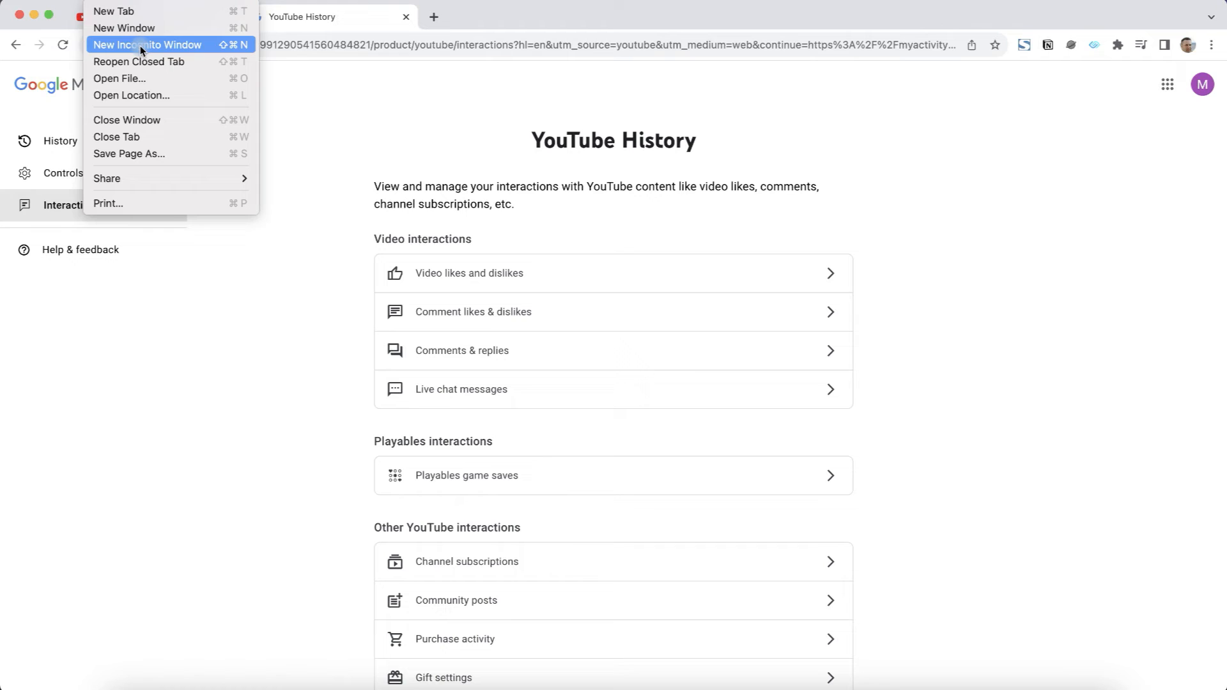
Load youtube.com in a new incognito window, then reopen signed-in History.
click(149, 44)
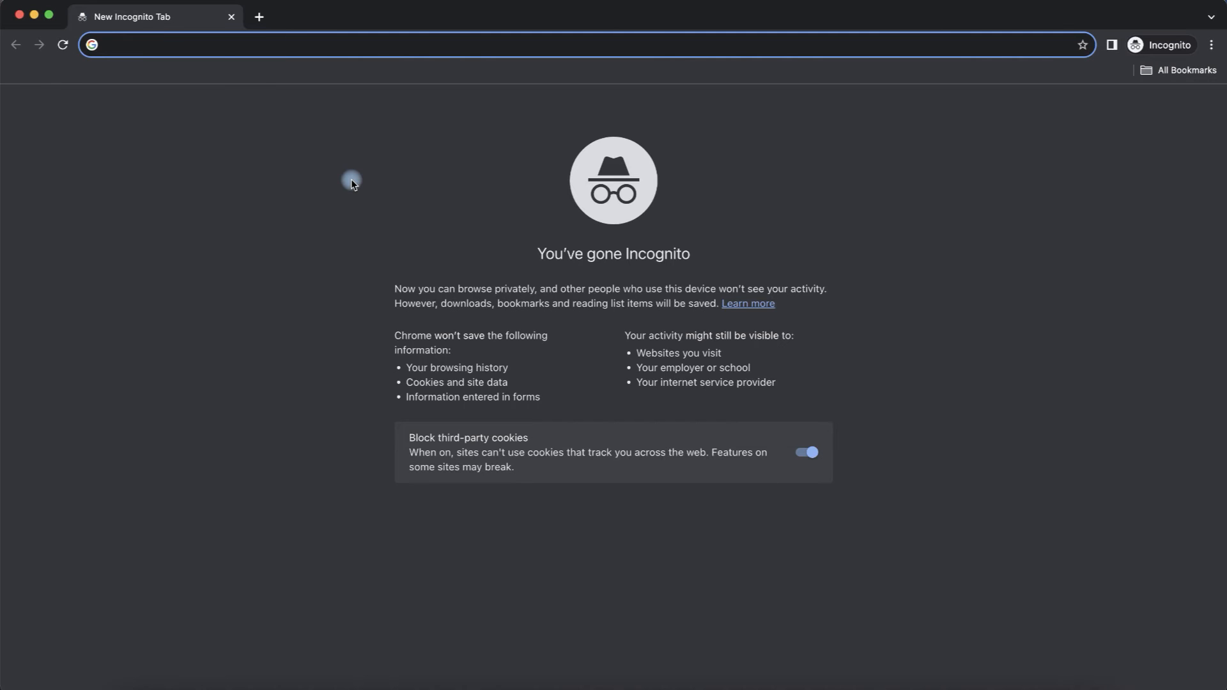
text(youtube.com)
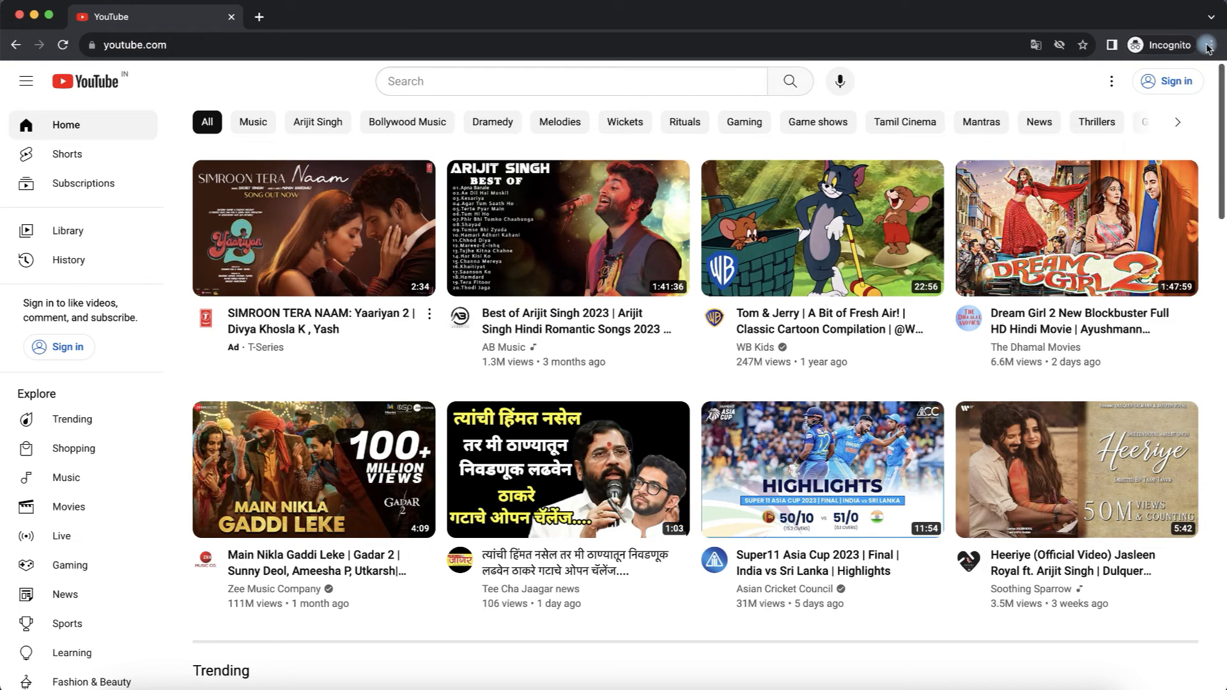
mouse_move(1170, 27)
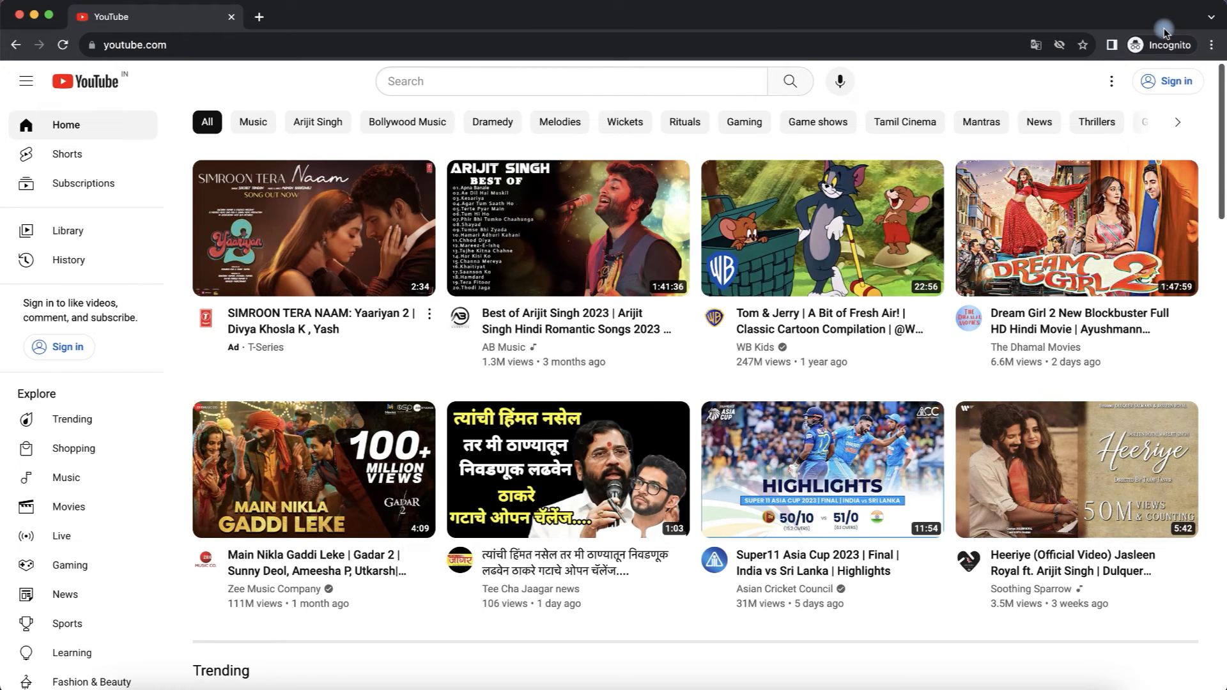
mouse_move(1185, 52)
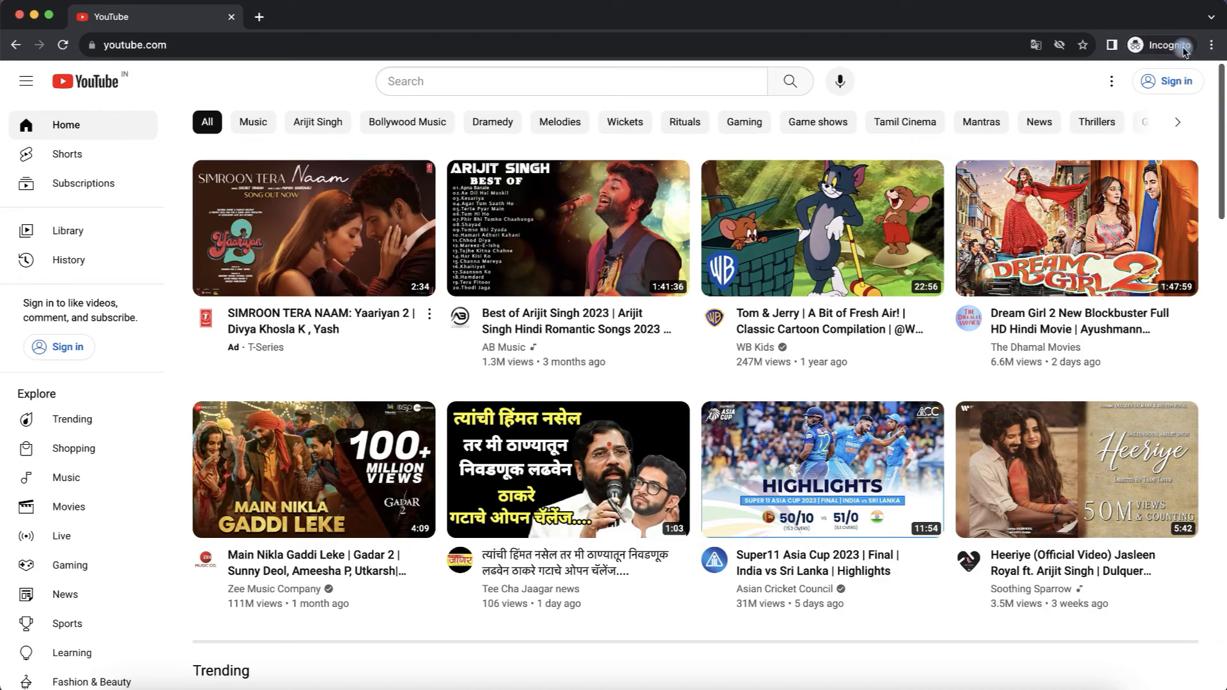
click(68, 260)
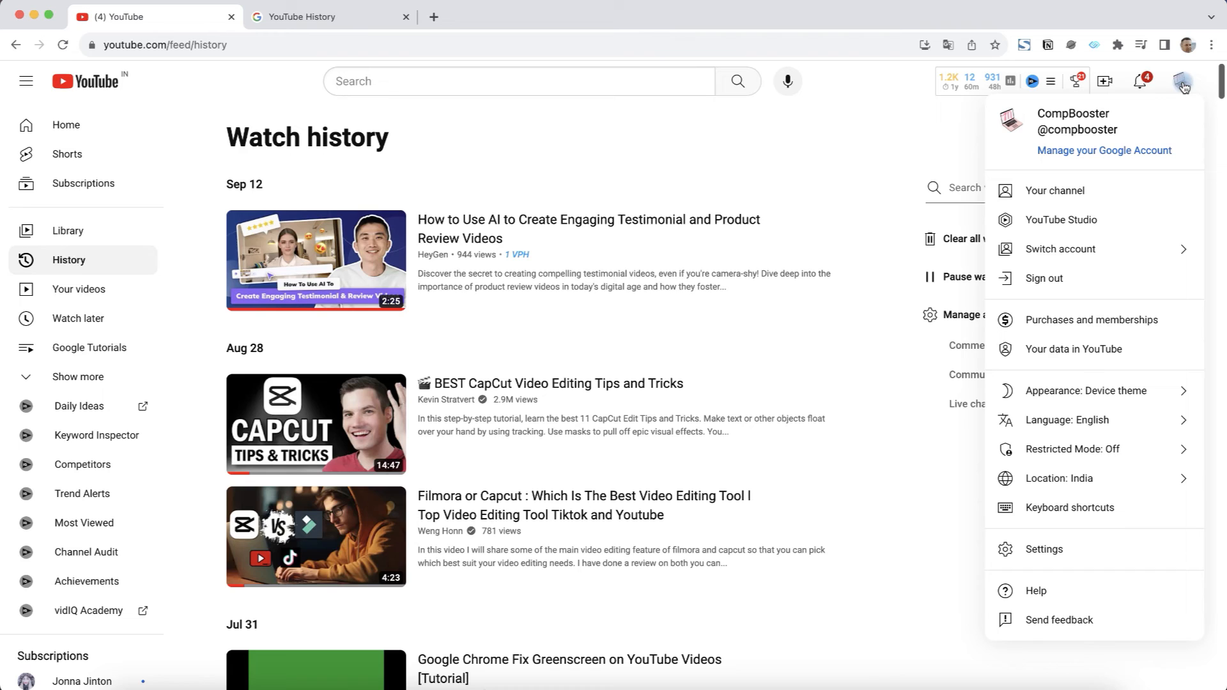
mouse_move(1091, 518)
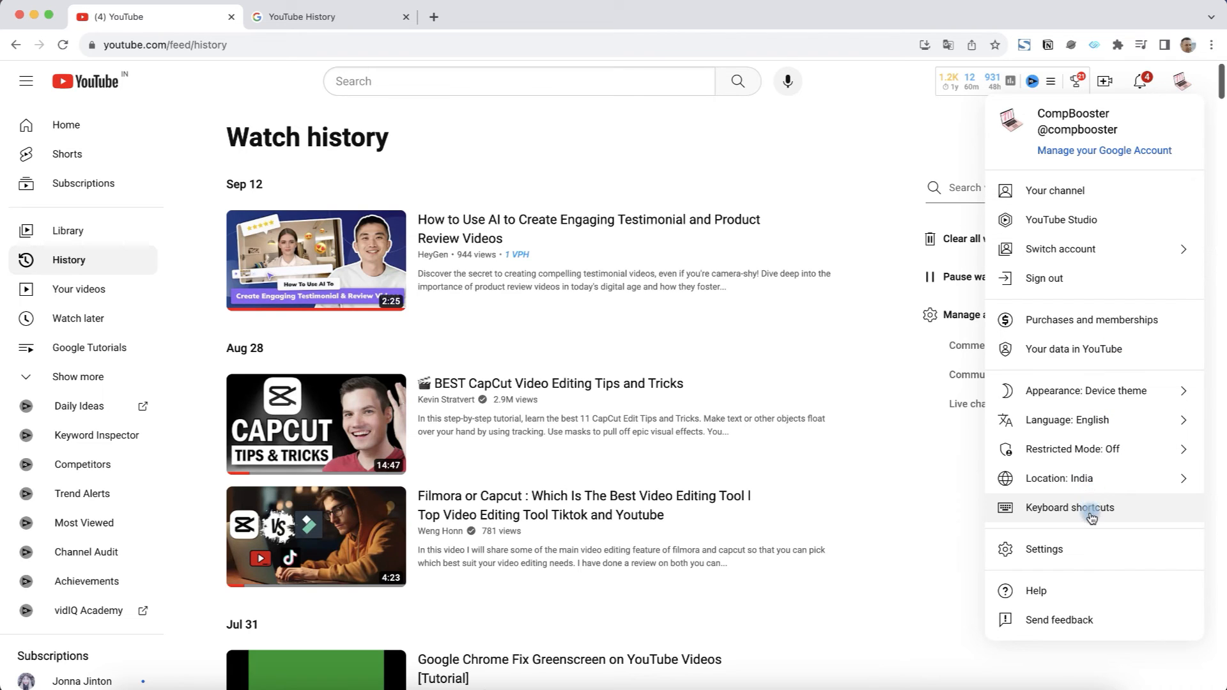
mouse_move(1081, 286)
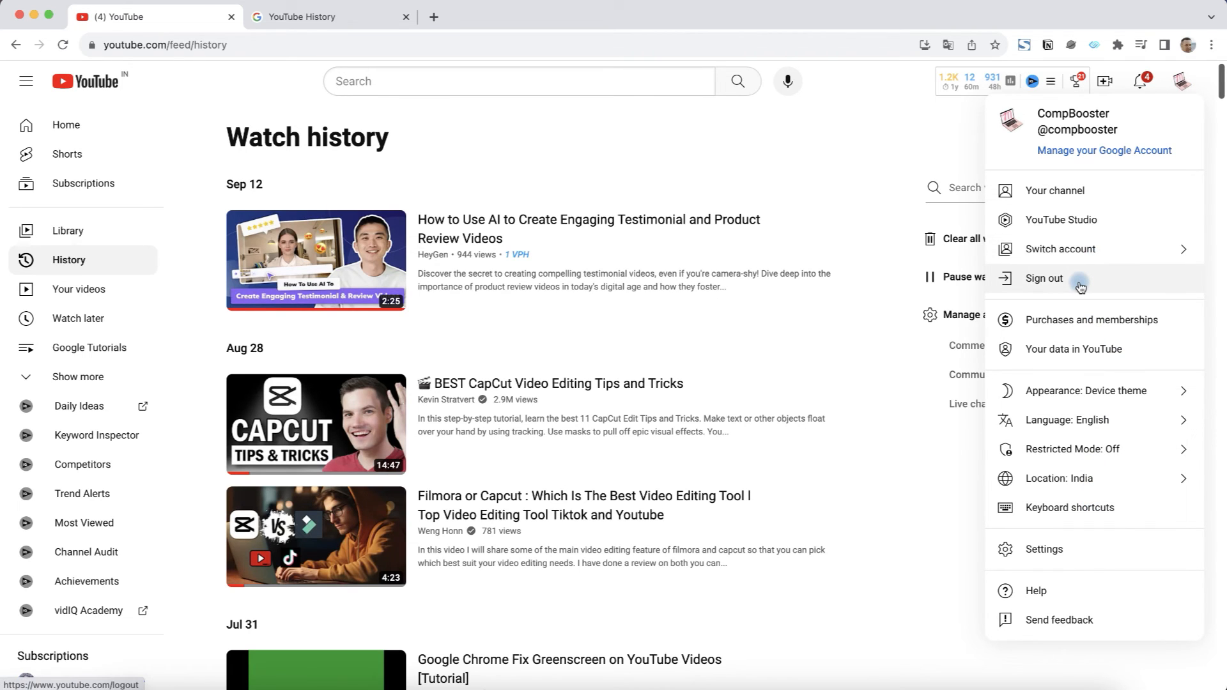
mouse_move(1092, 288)
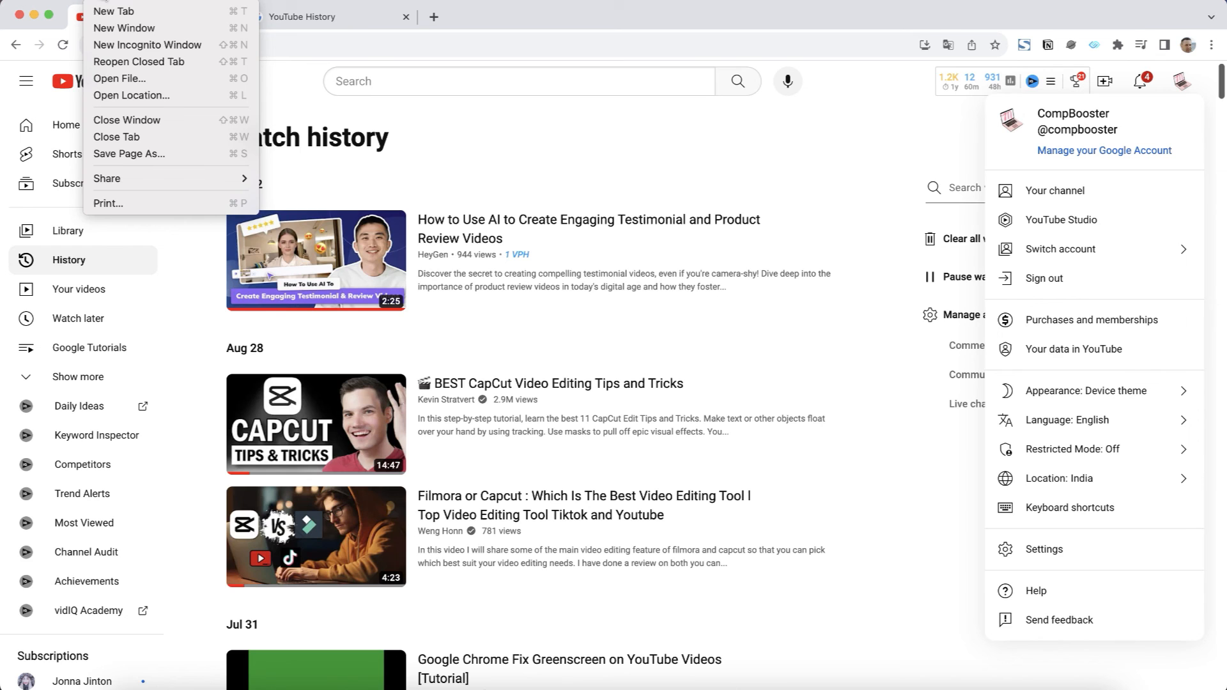
Open another new incognito window for YouTube.
click(147, 45)
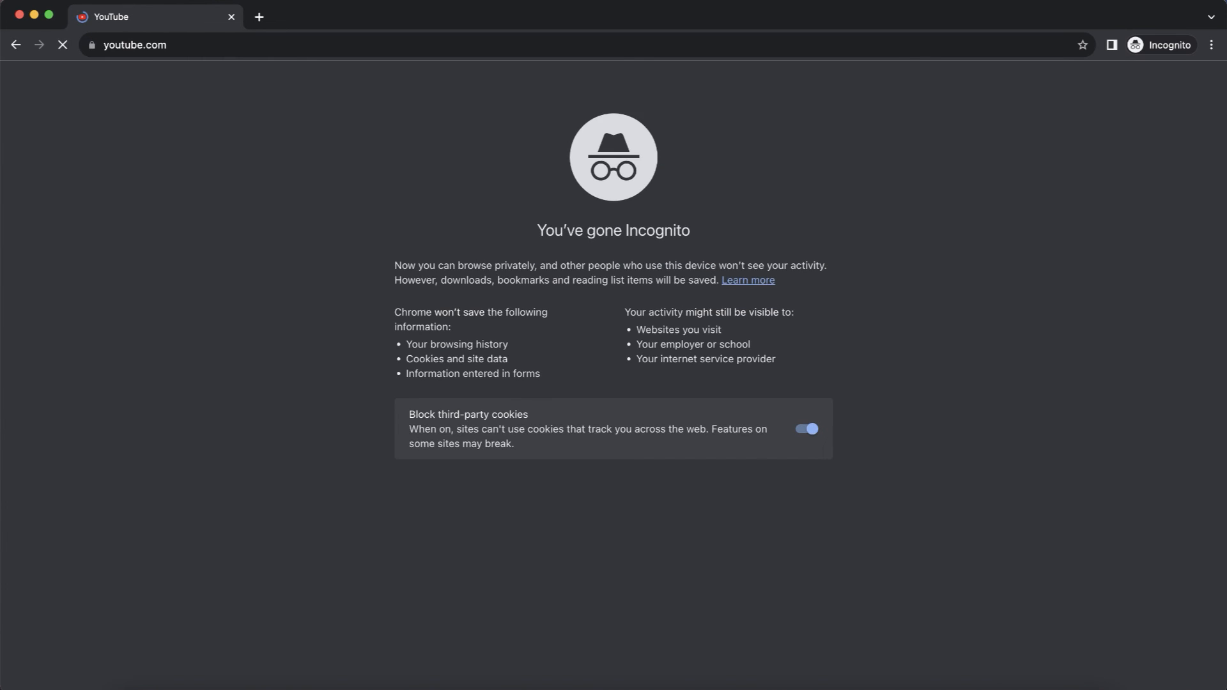